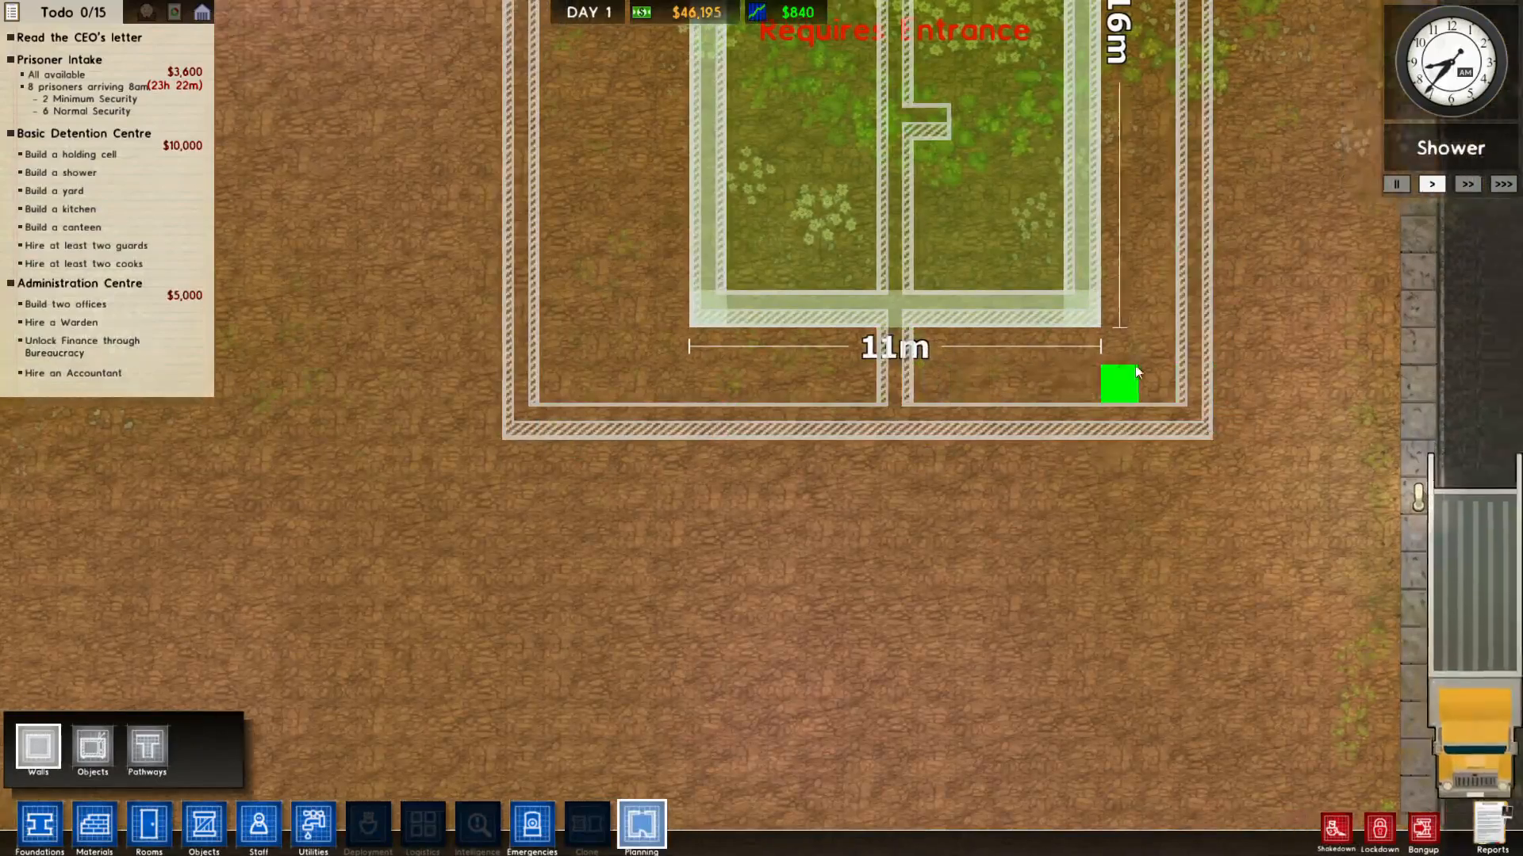
Step: Plan an 11m by 16m block with an internal dividing wall inside the fence
left_click(259, 826)
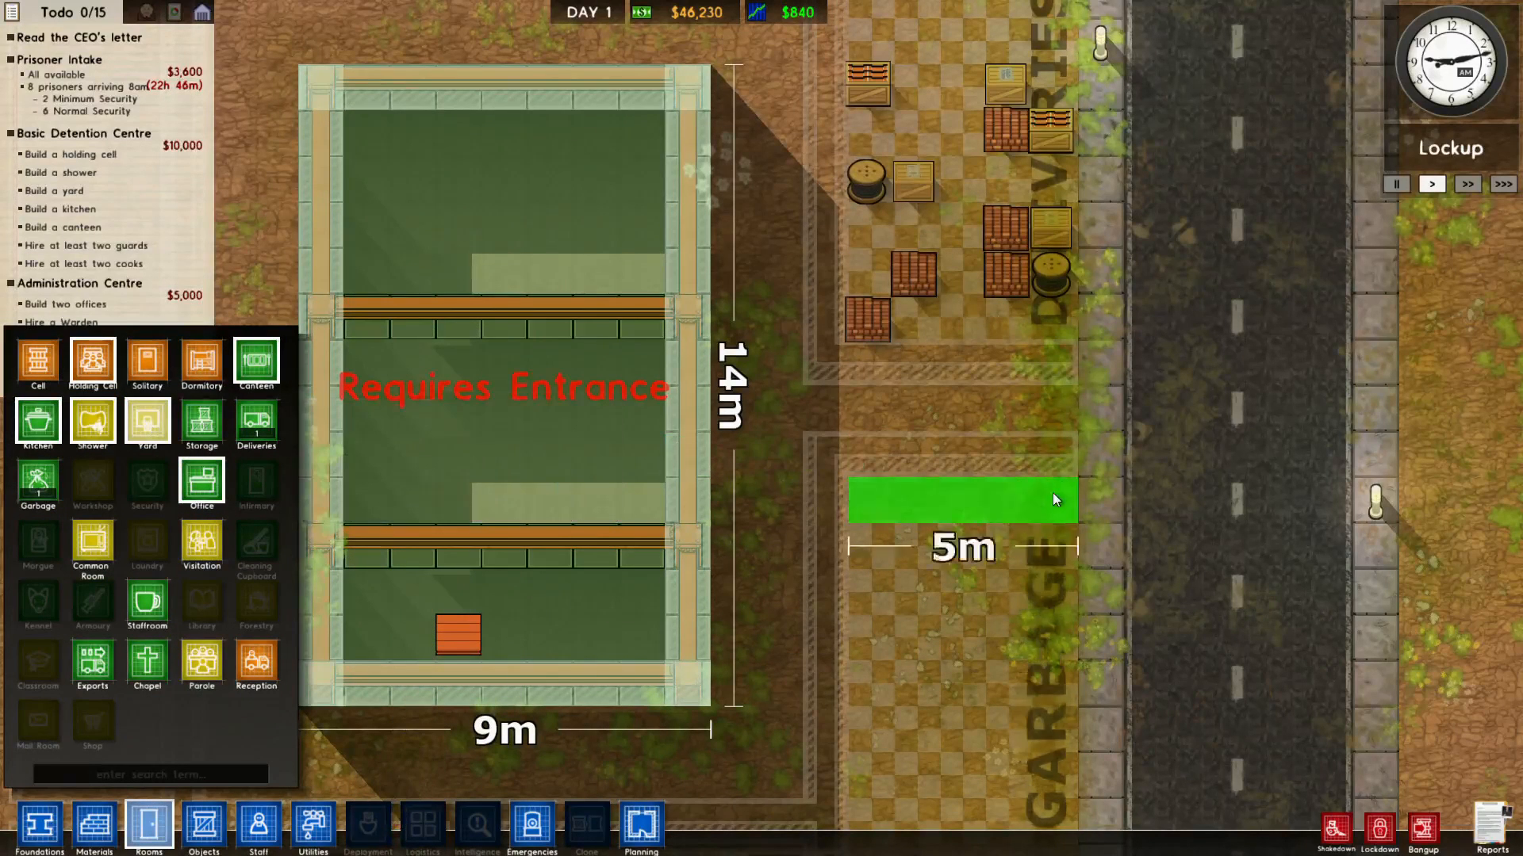
Step: Switch from Rooms to the Objects catalogue and consider the $350 Large Jail Door
left_click(202, 826)
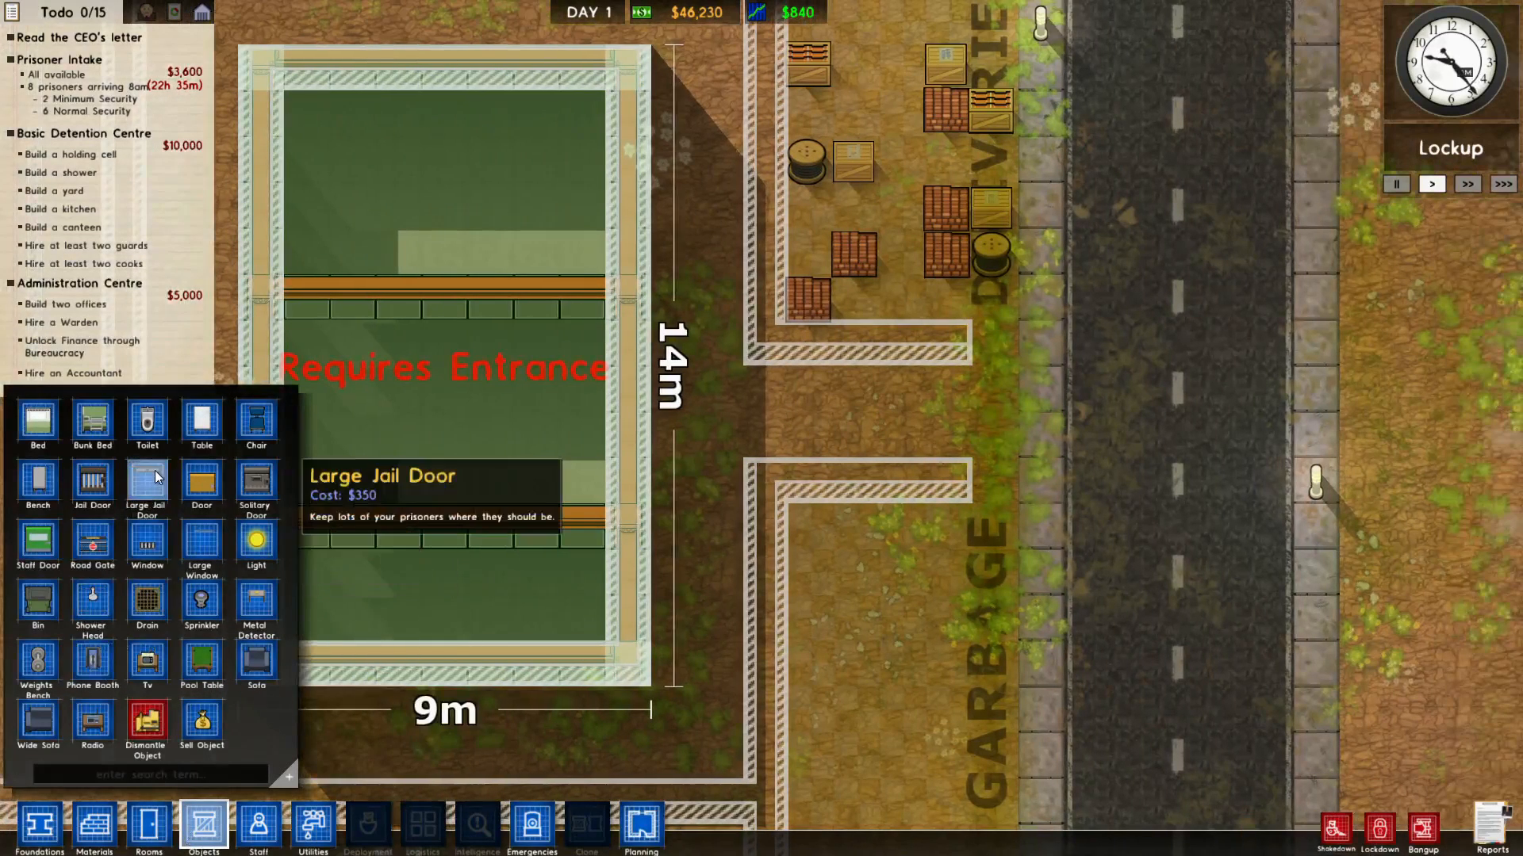
left_click(94, 825)
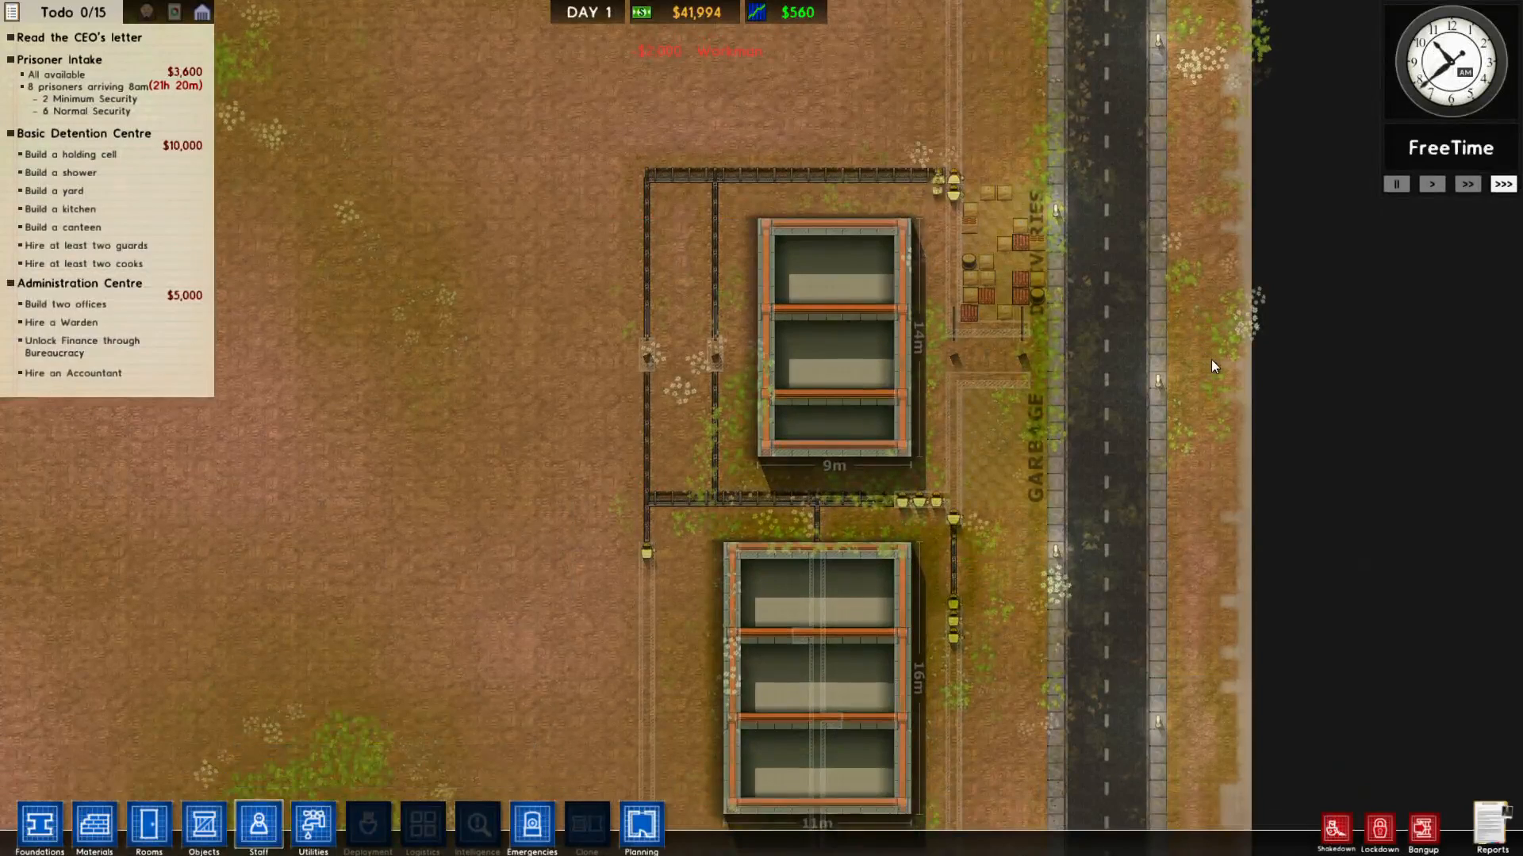
Step: Zoom out to view both fenced three-room buildings beside the road
left_click(898, 593)
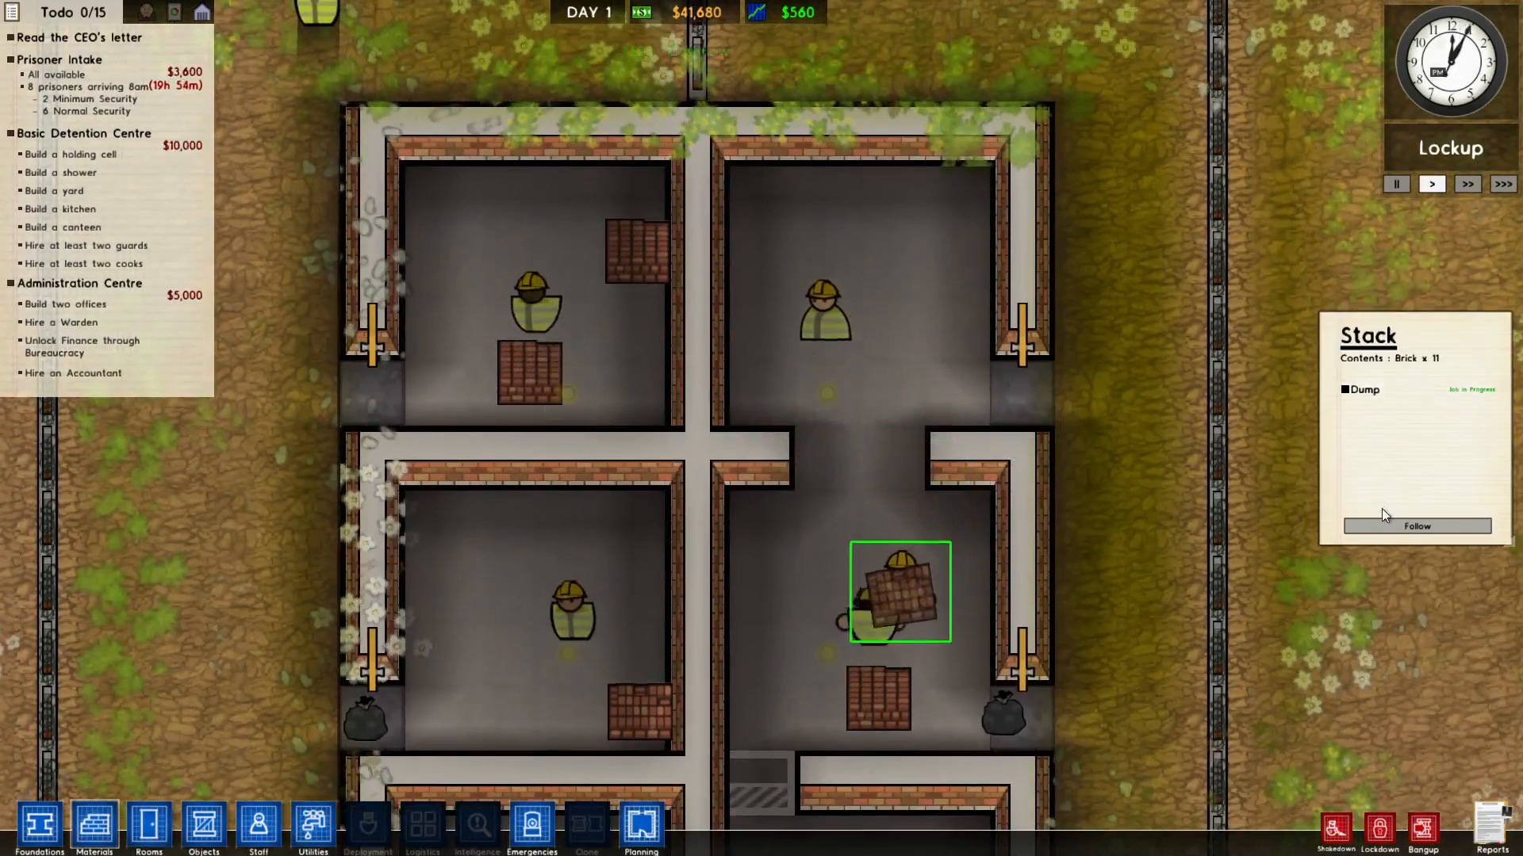
Step: Inspect a brick stack's contents and jobs in the small-room construction area
left_click(203, 825)
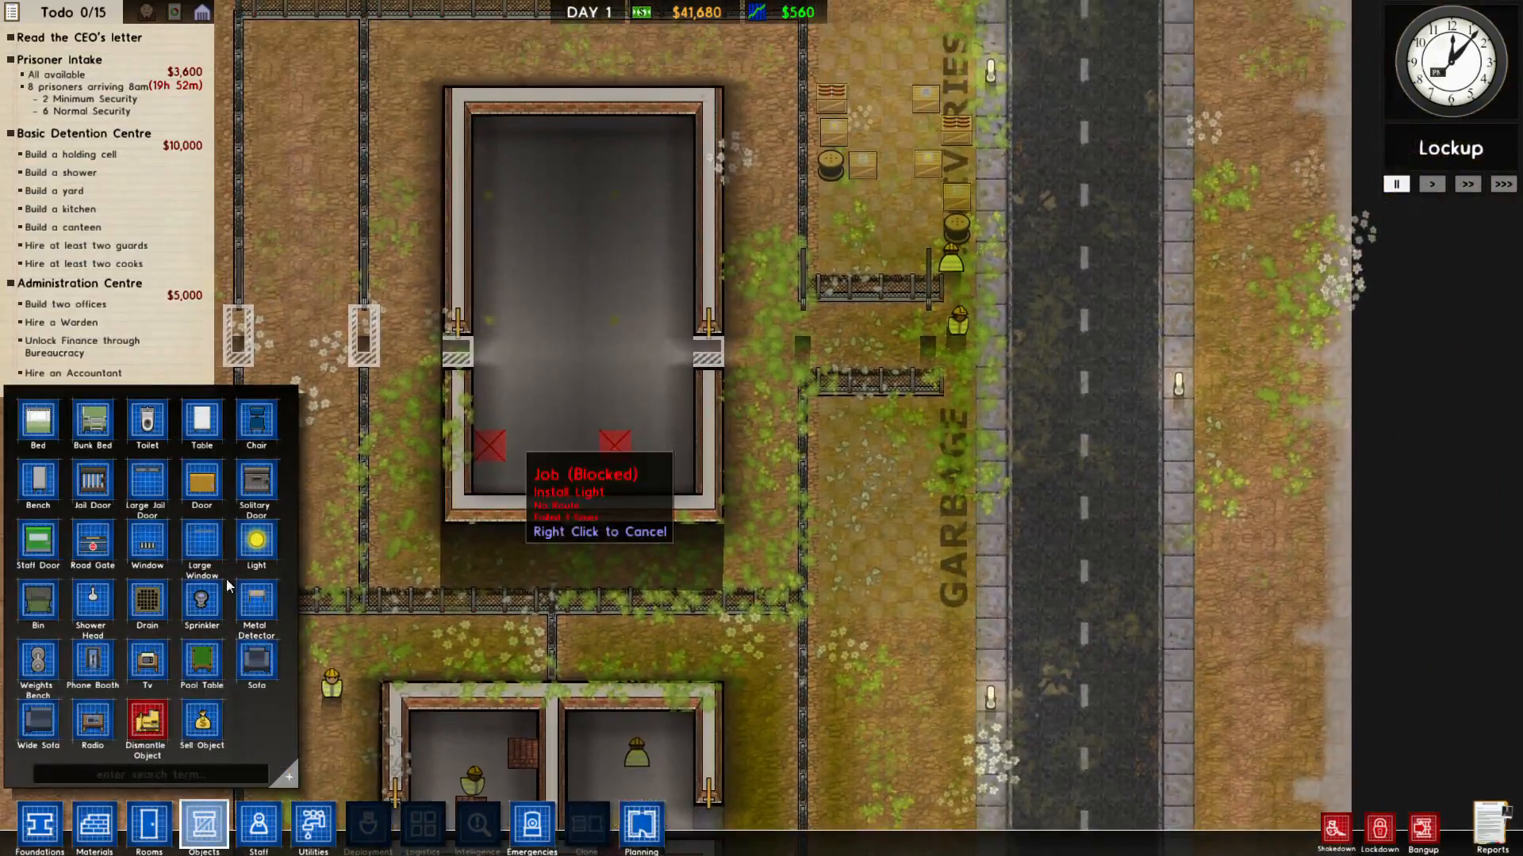
Step: Place Light objects inside the large northern building
left_click(148, 826)
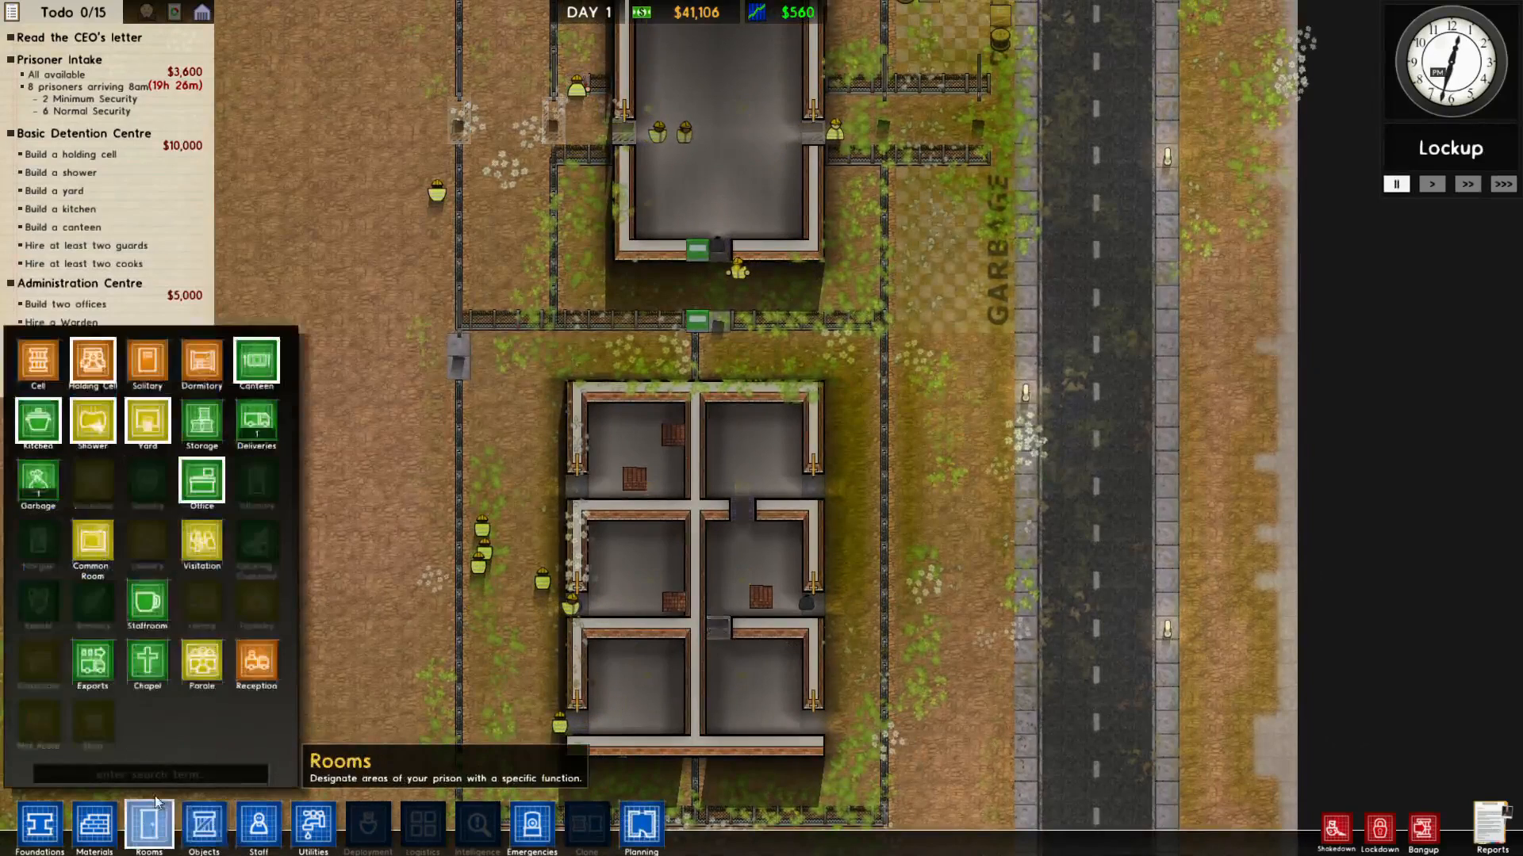
Step: Mark the large upper building's interior as a Holding Cell room
left_click(203, 827)
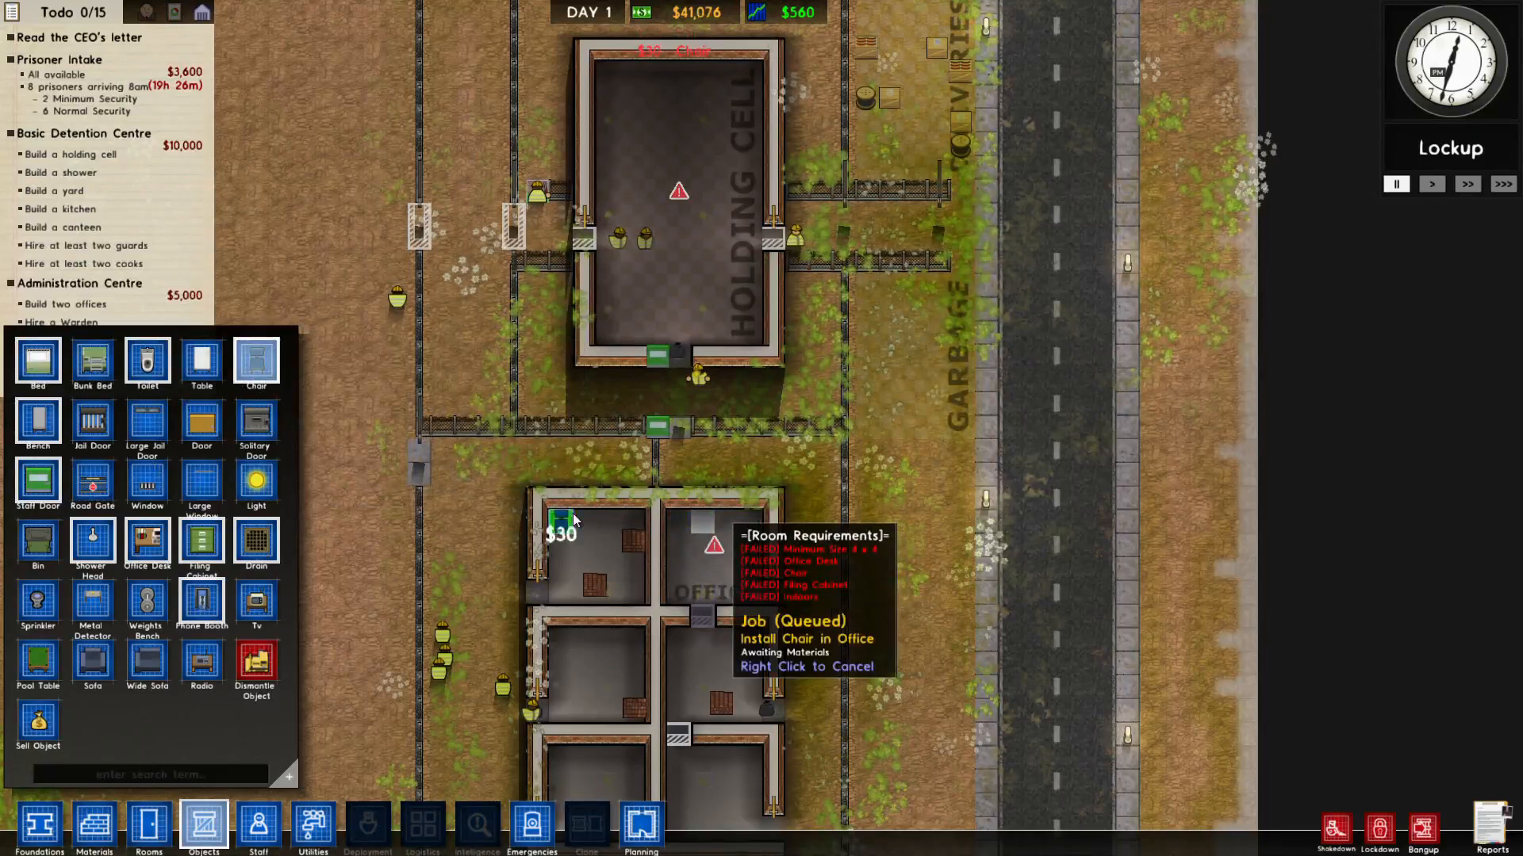
Step: Place a Chair inside the new office room
left_click(313, 826)
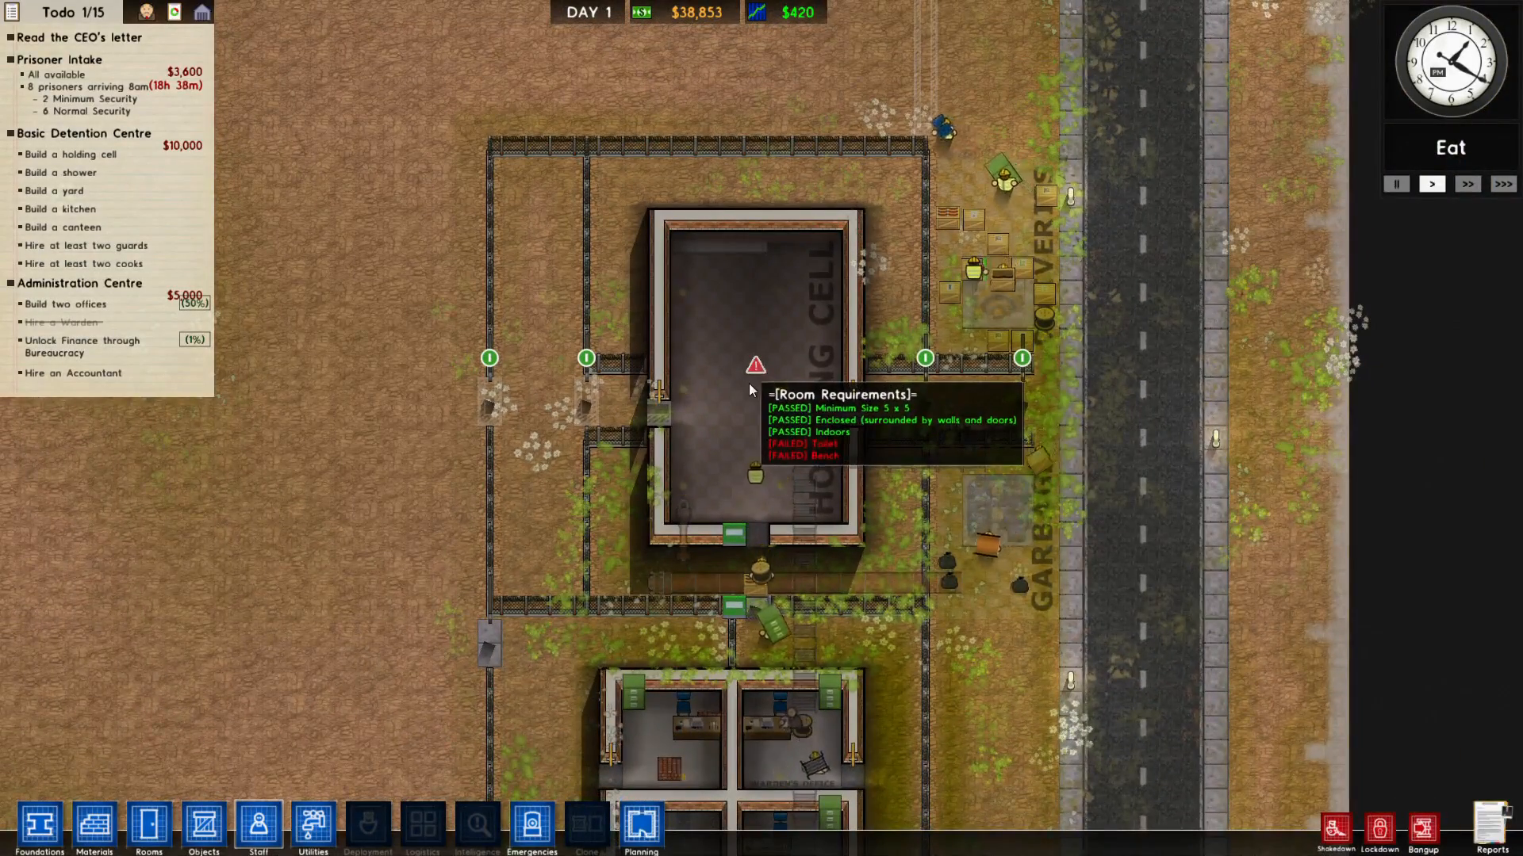
Step: Drag Fence lines across the empty land left of the existing compound
left_click(94, 826)
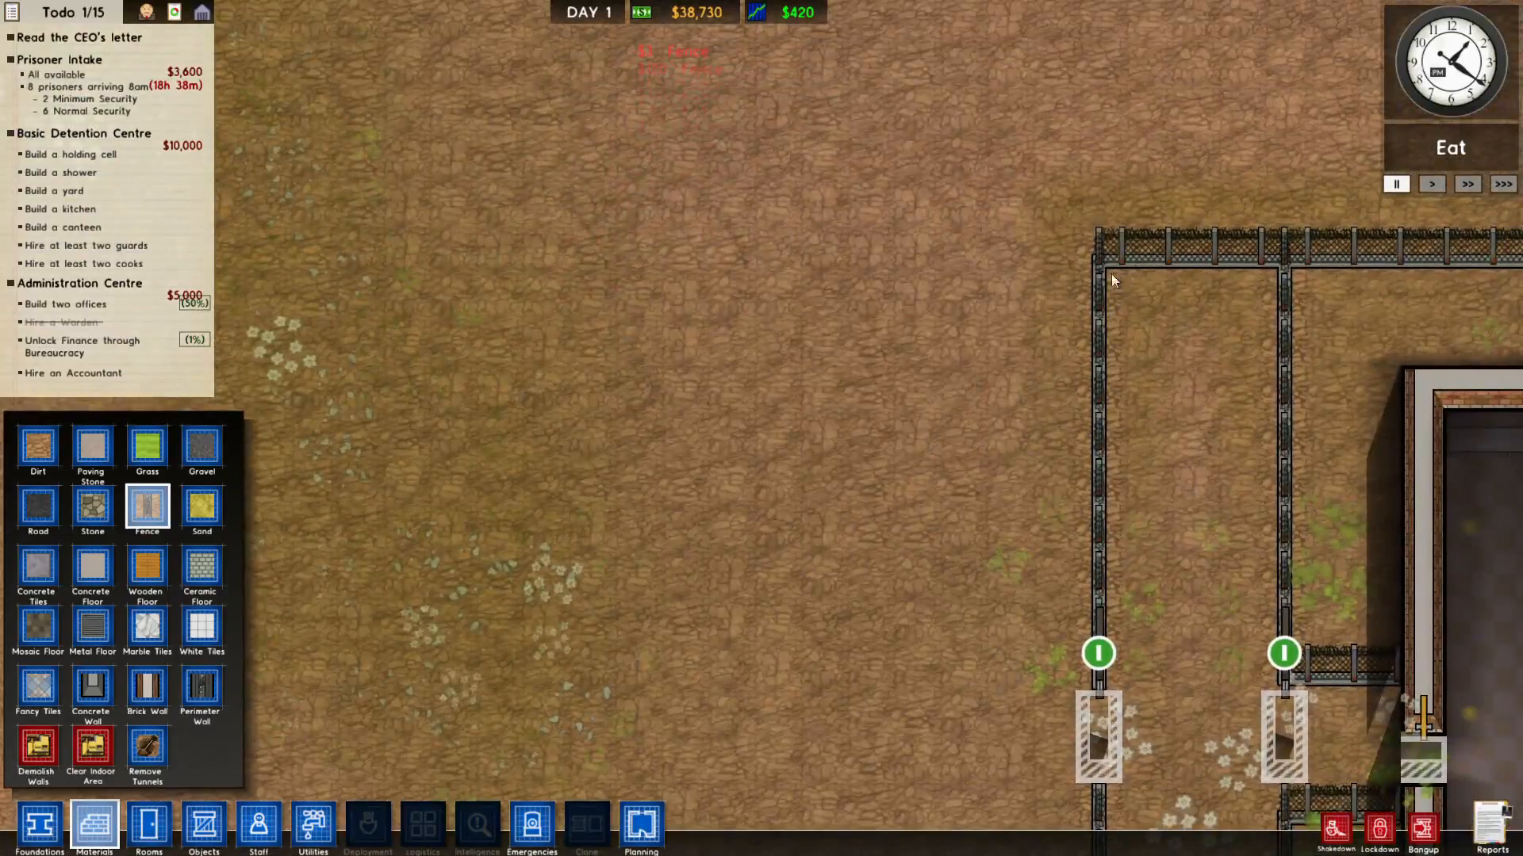
left_click(640, 826)
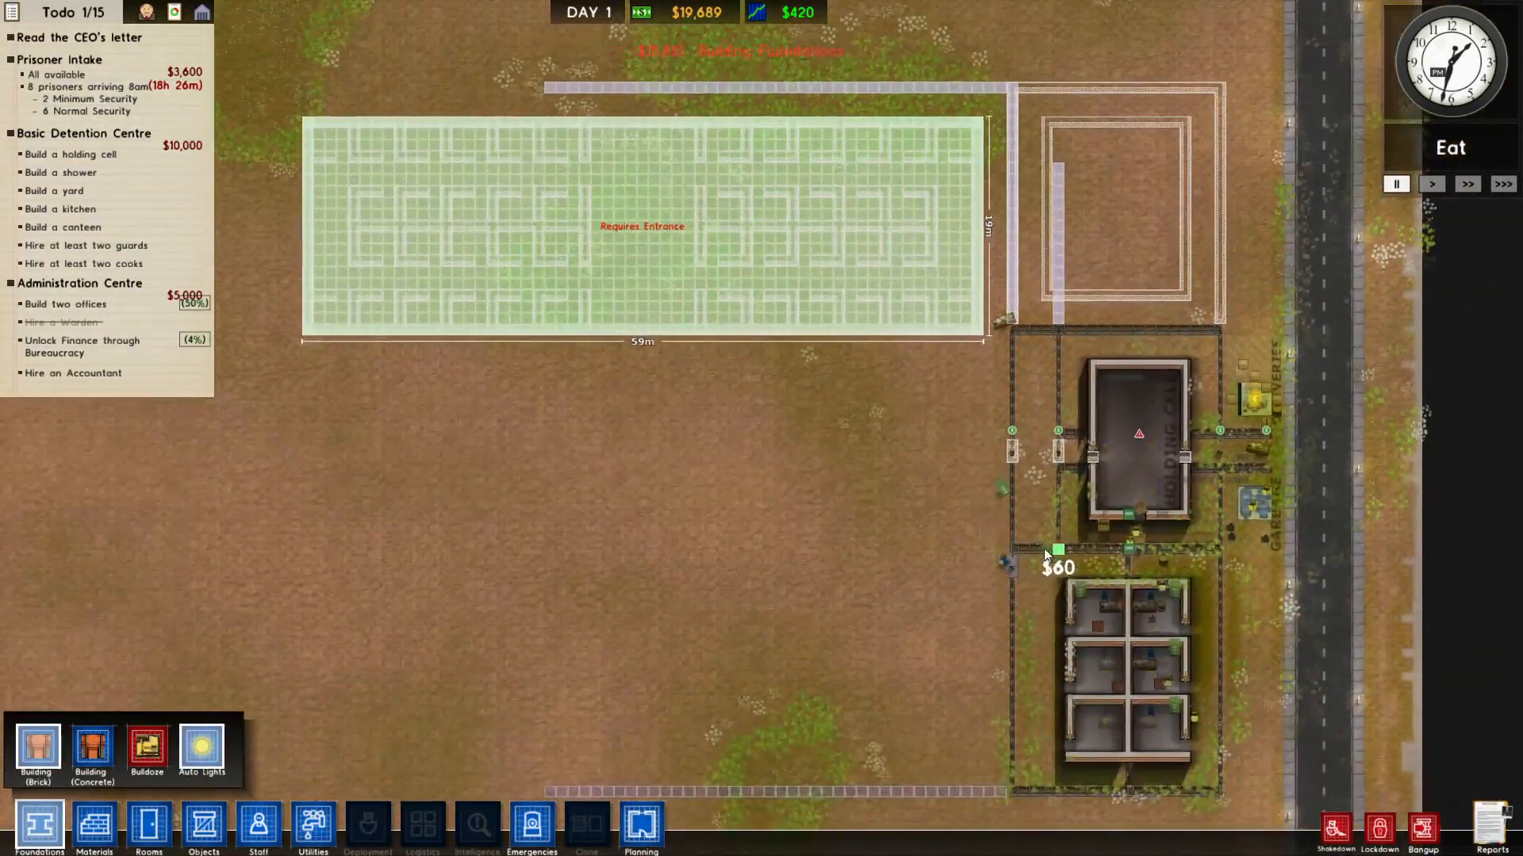
Step: Plan a large walled rectangle beneath the planned cell block
left_click(640, 823)
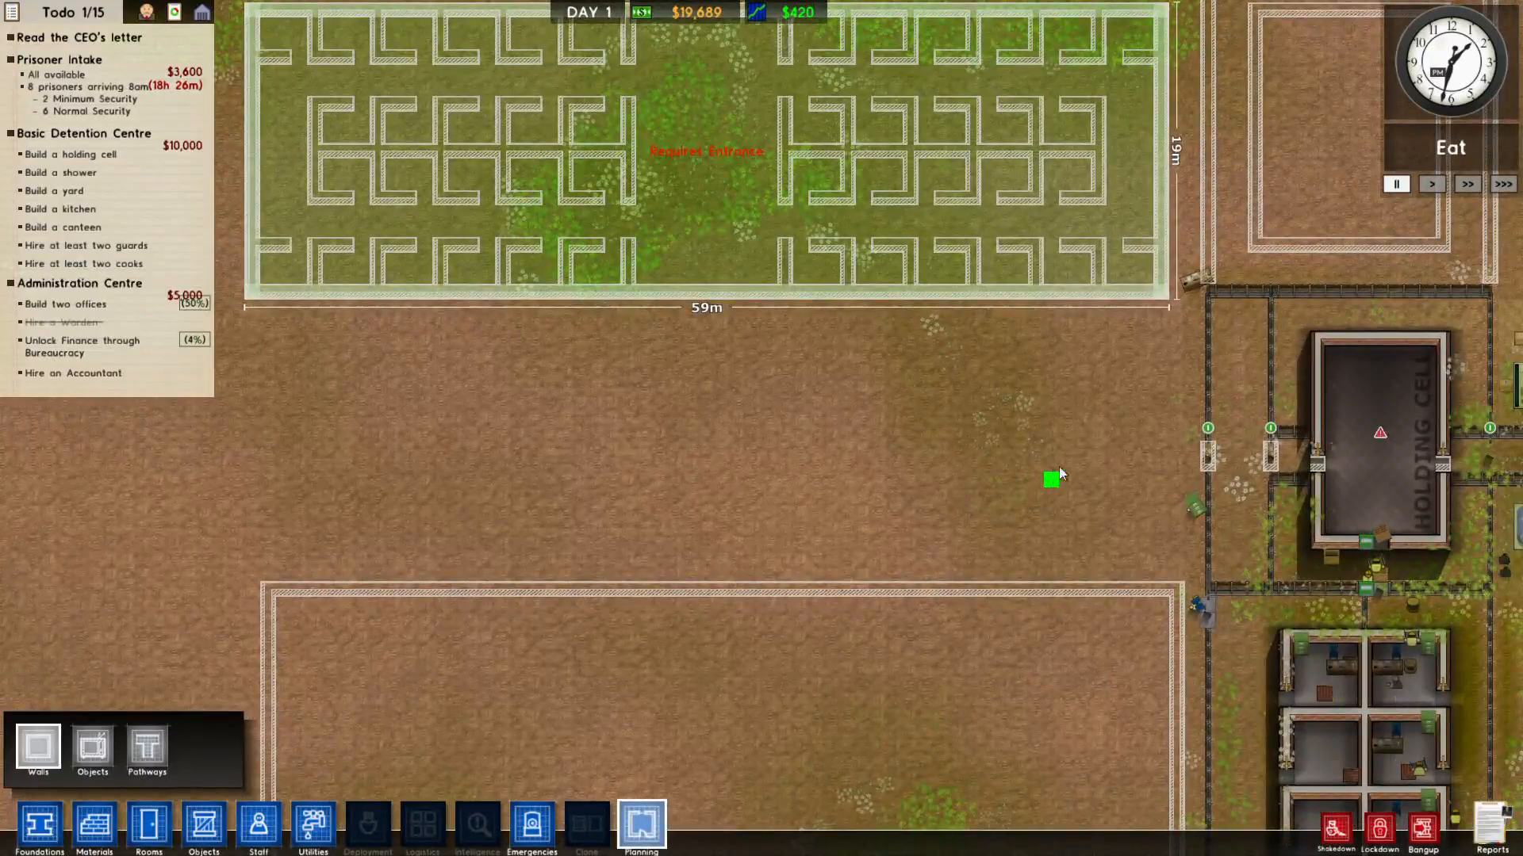